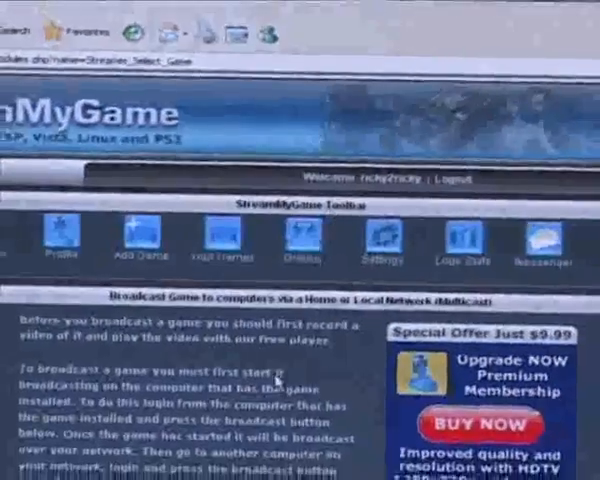
- Save the LAN Multicast settings at SVGA resolution, 2 Mbits video and raw PCM audio
{"action": "scroll", "scroll_direction": "down", "scroll_amount": 3}
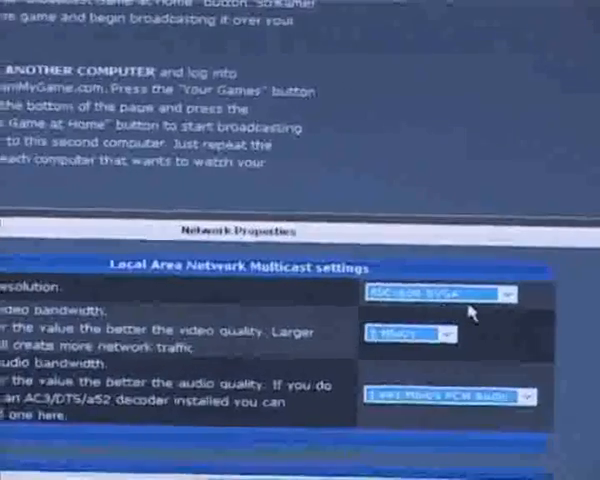
{"action": "scroll", "scroll_direction": "down", "scroll_amount": 3}
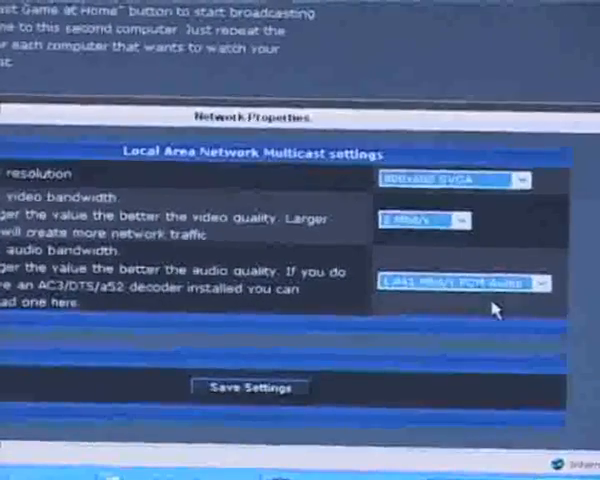
{"action": "left_click", "coordinate": [250, 388]}
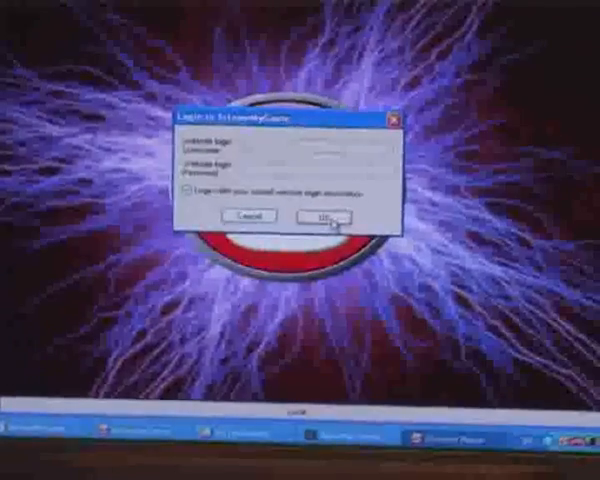
- Submit the StreamMyGame login with OK to start broadcasting
{"action": "left_click", "coordinate": [324, 214]}
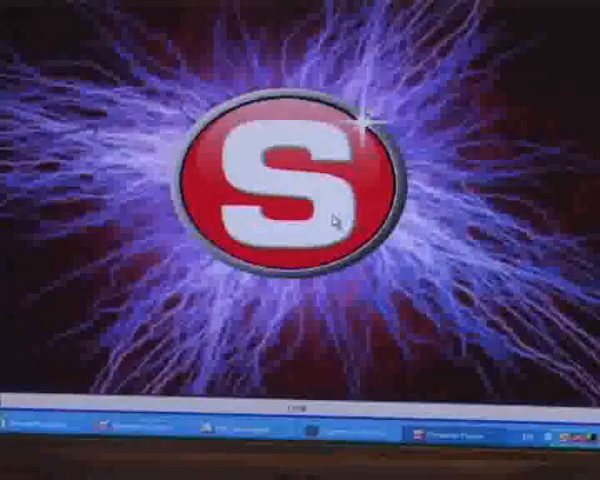